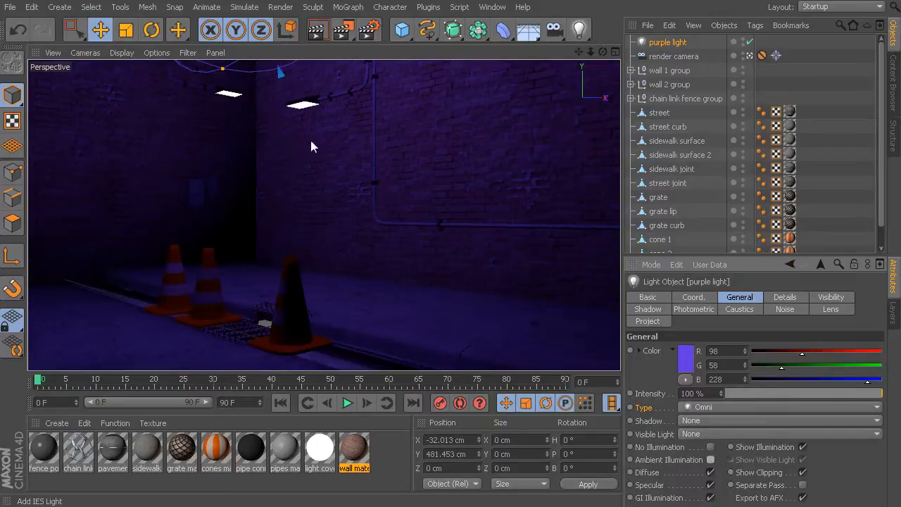
mouse_move(234, 69)
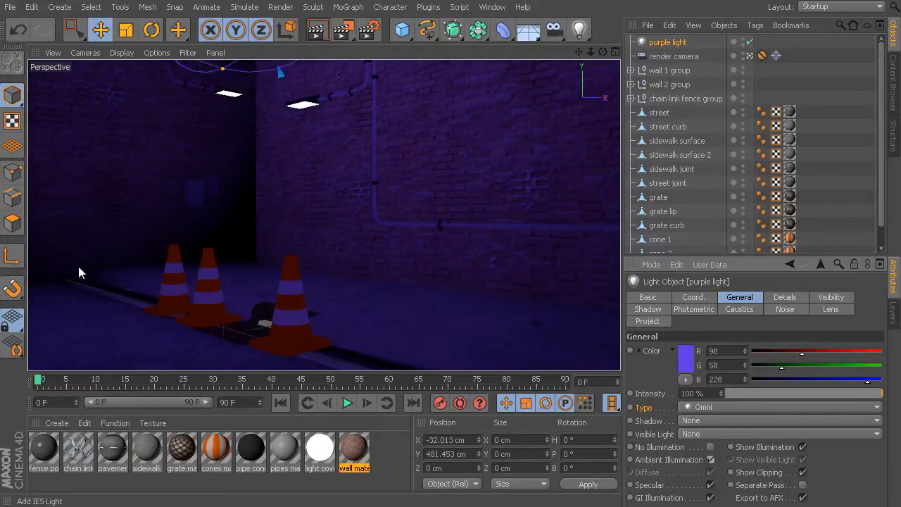
mouse_move(116, 168)
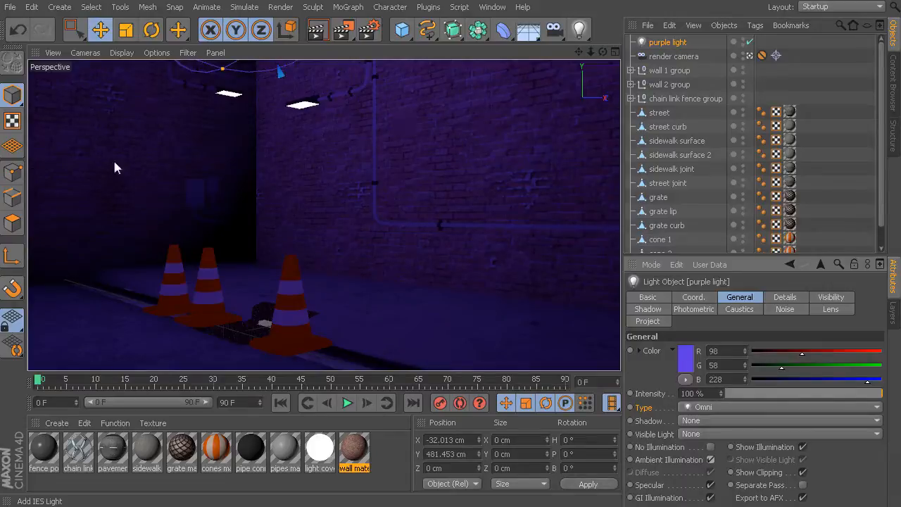
mouse_move(384, 261)
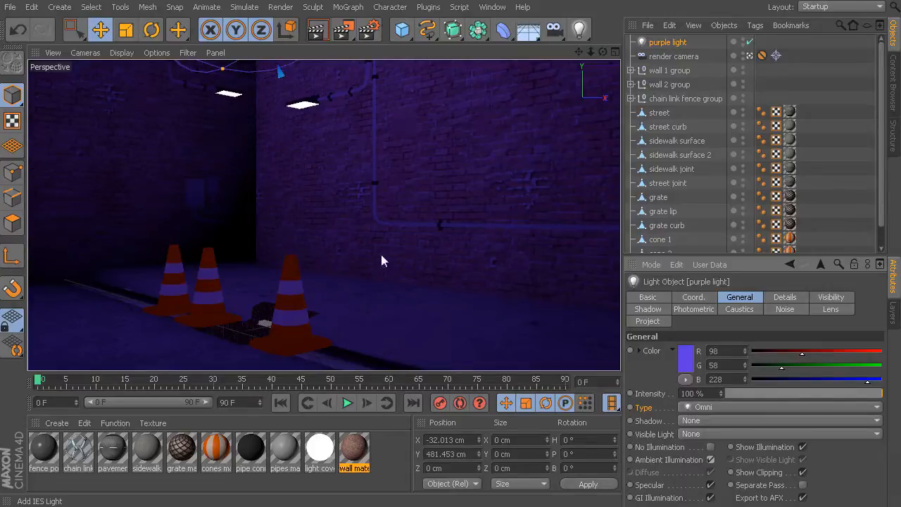
mouse_move(192, 124)
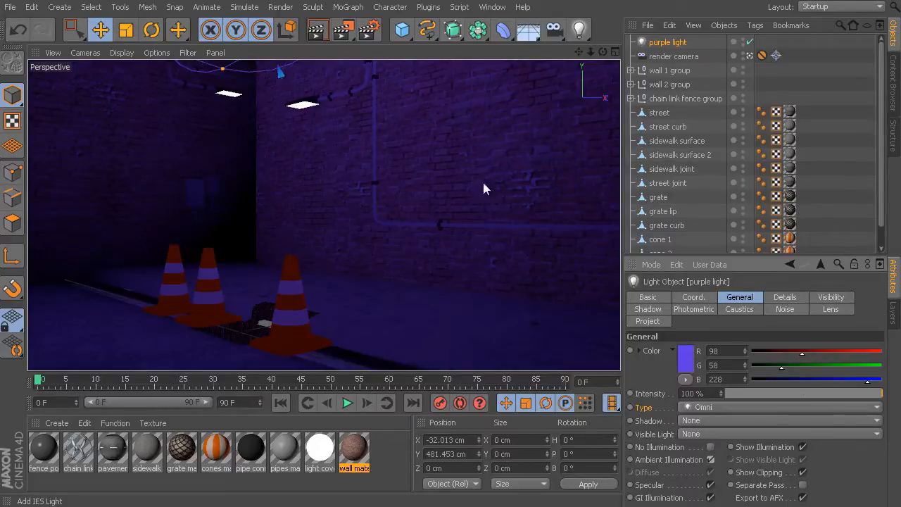
mouse_move(394, 175)
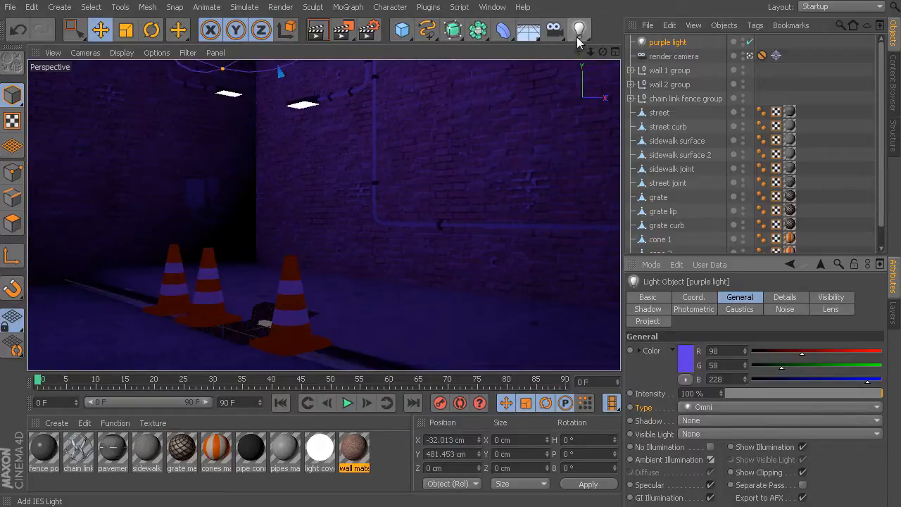
- Open the light-type flyout from the Light button in the top toolbar
left_click(579, 30)
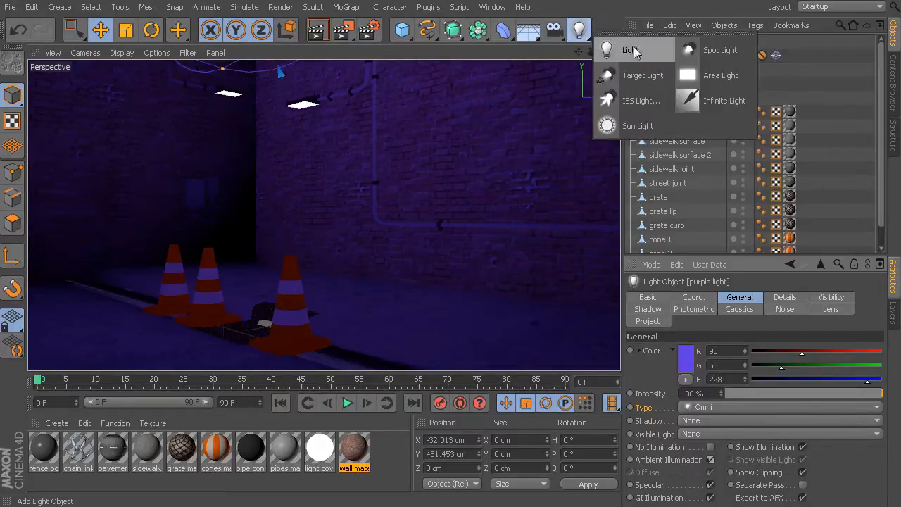
mouse_move(638, 126)
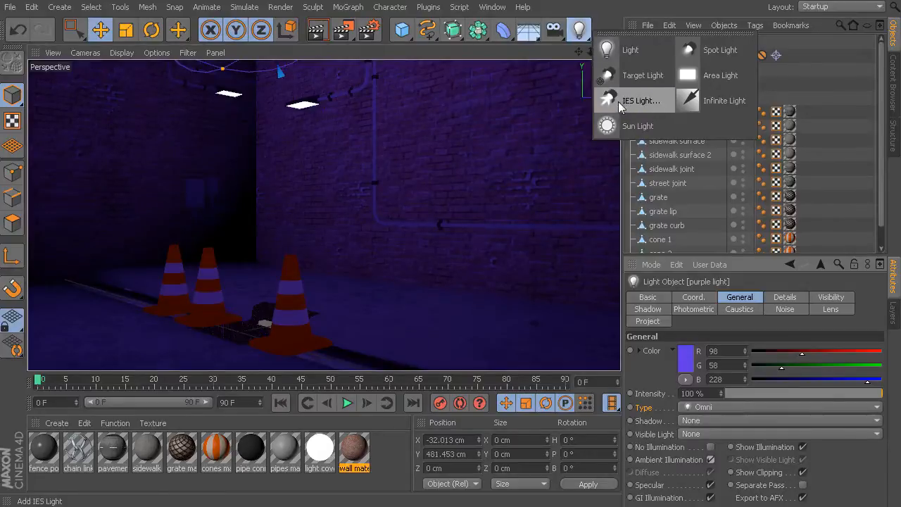
mouse_move(620, 104)
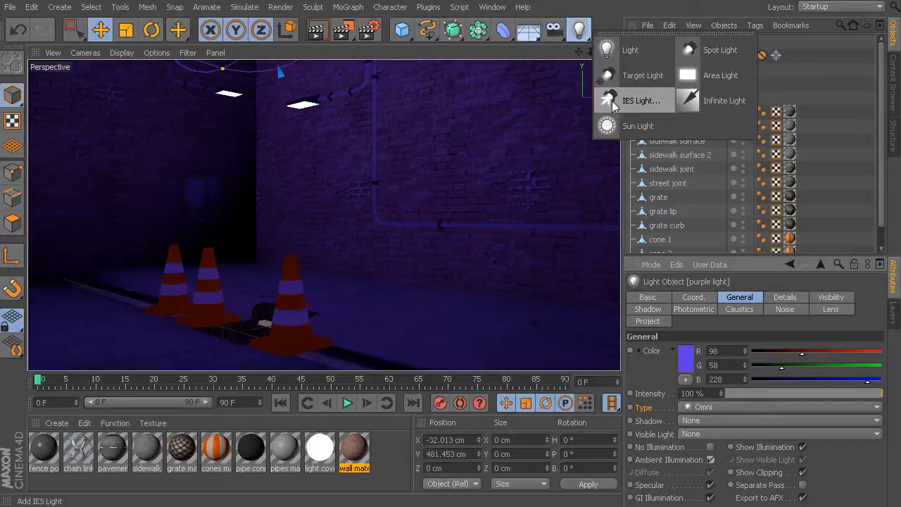
mouse_move(613, 104)
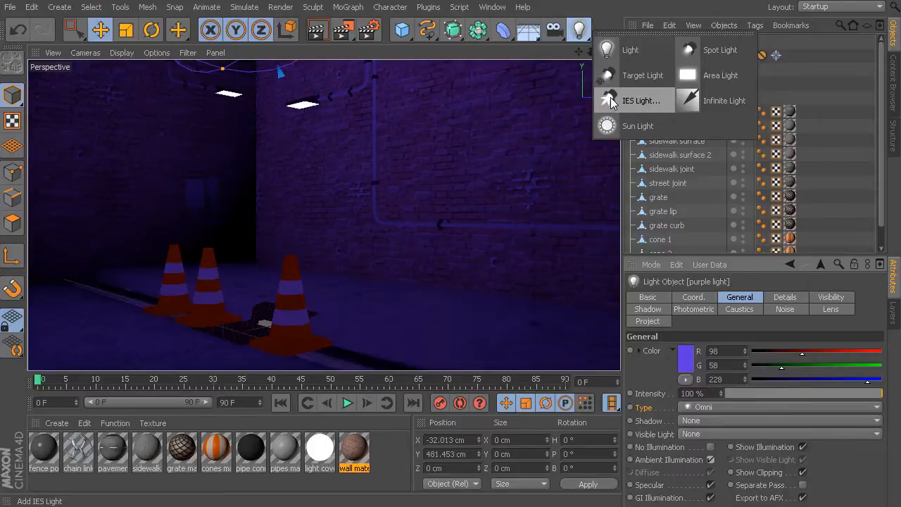
- Choose IES Light and select the DigitalTutors_light.ies profile in the file browser
left_click(641, 100)
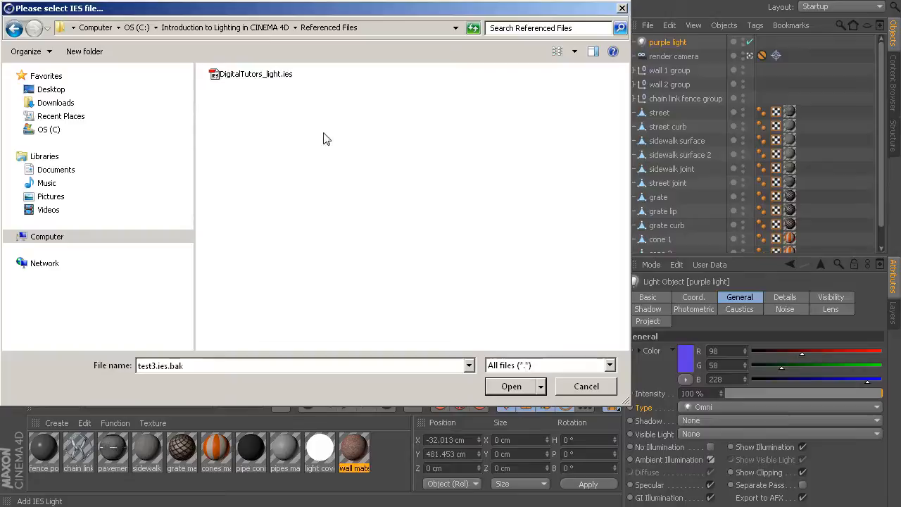
mouse_move(292, 46)
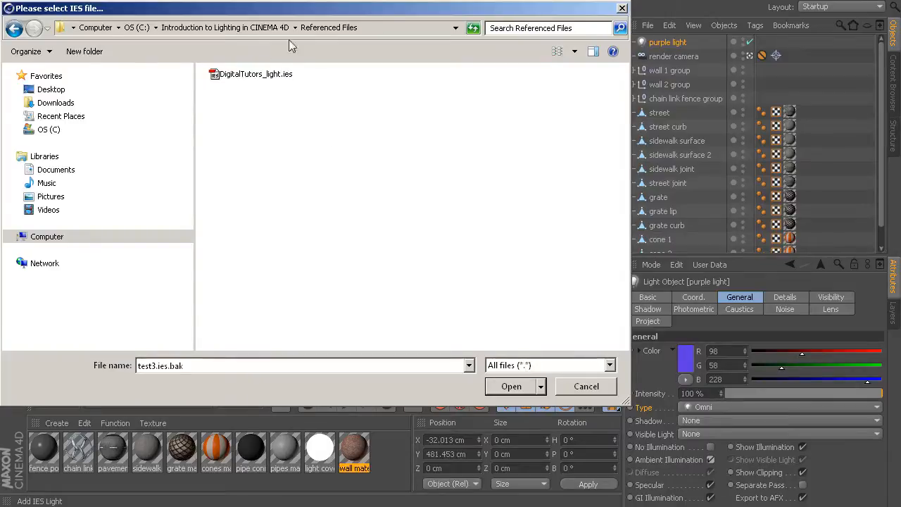
mouse_move(282, 98)
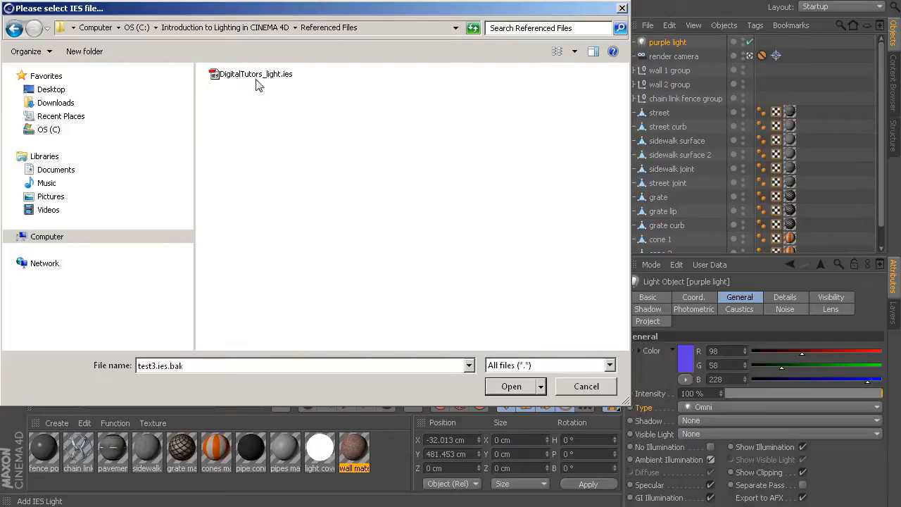
mouse_move(291, 125)
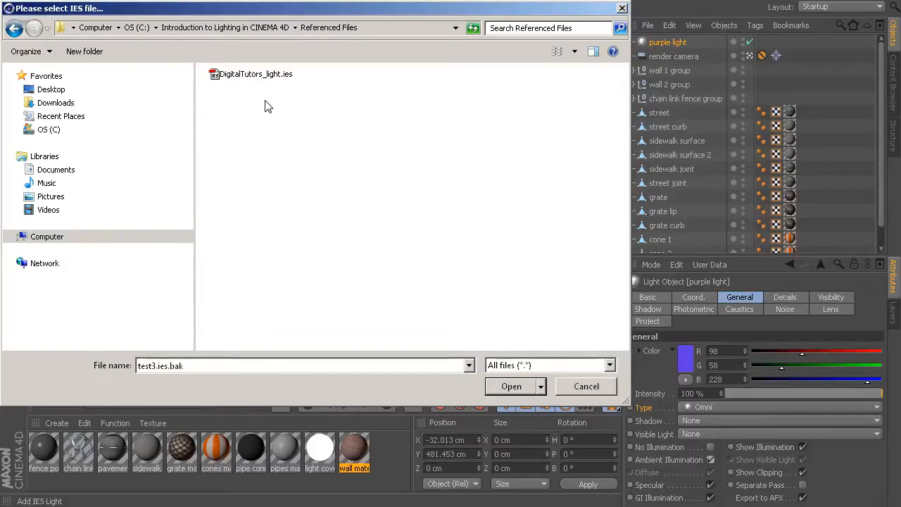
left_click(254, 73)
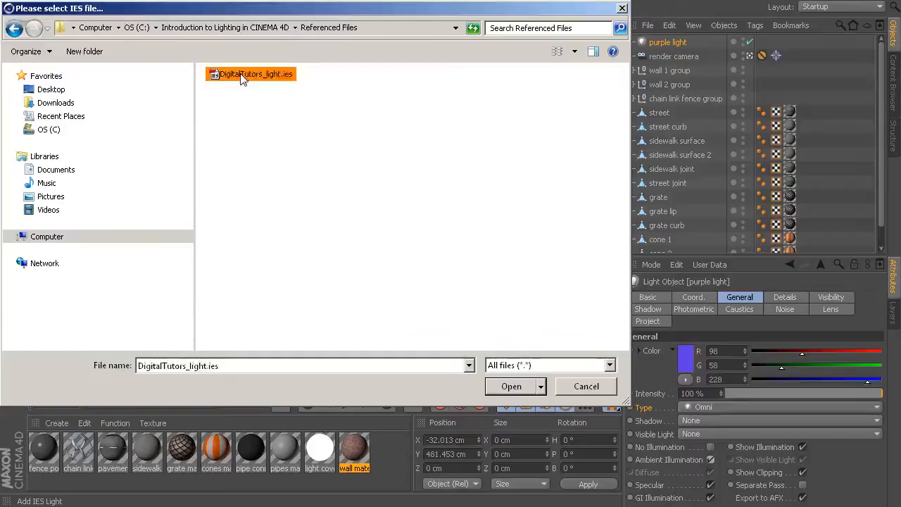
- Create the IES light, raise it to about 145 cm and pitch it to -90°
left_click(511, 386)
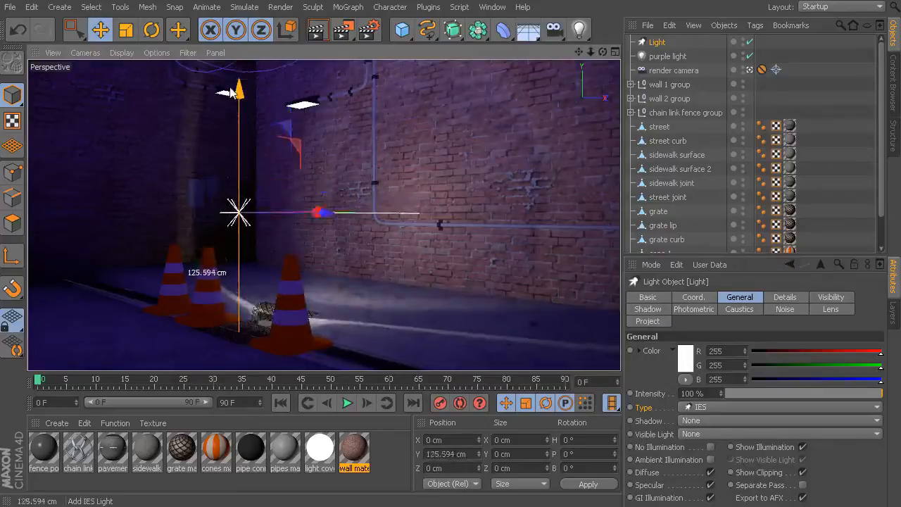
left_click_drag(237, 91, 237, 71)
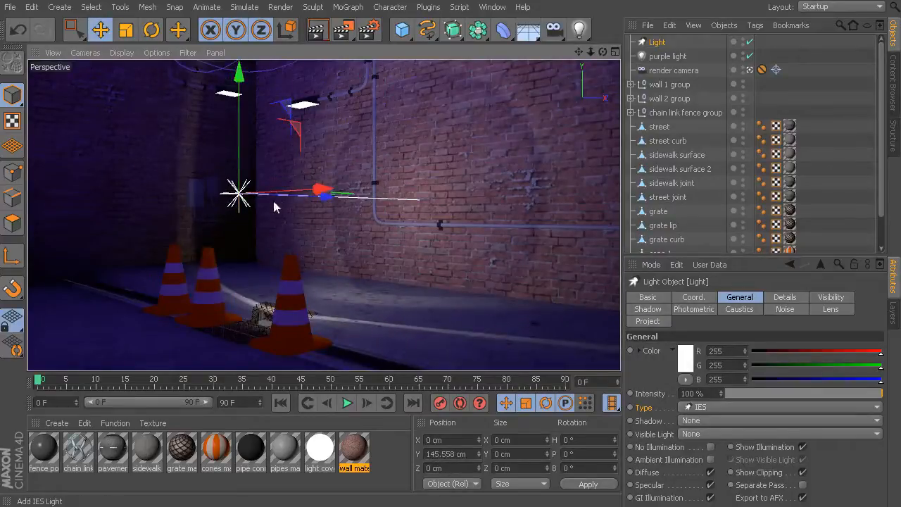
mouse_move(550, 174)
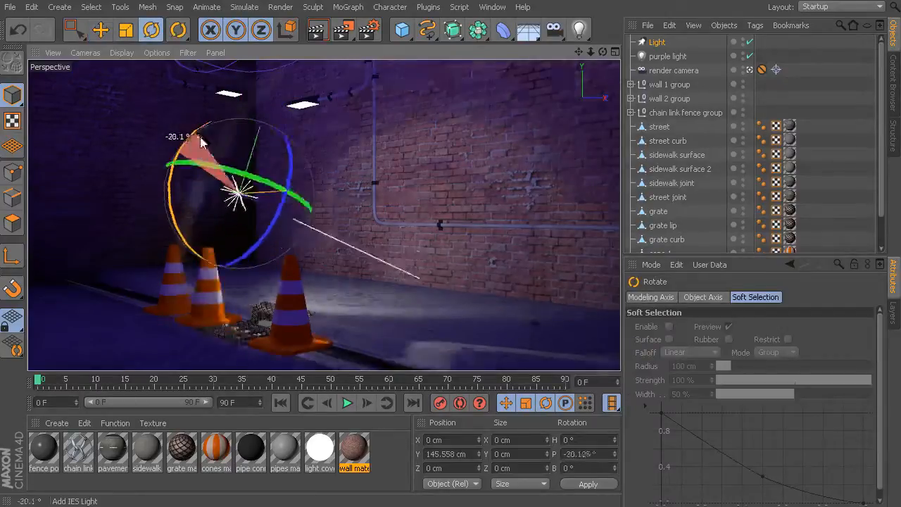
left_click_drag(204, 144, 271, 137)
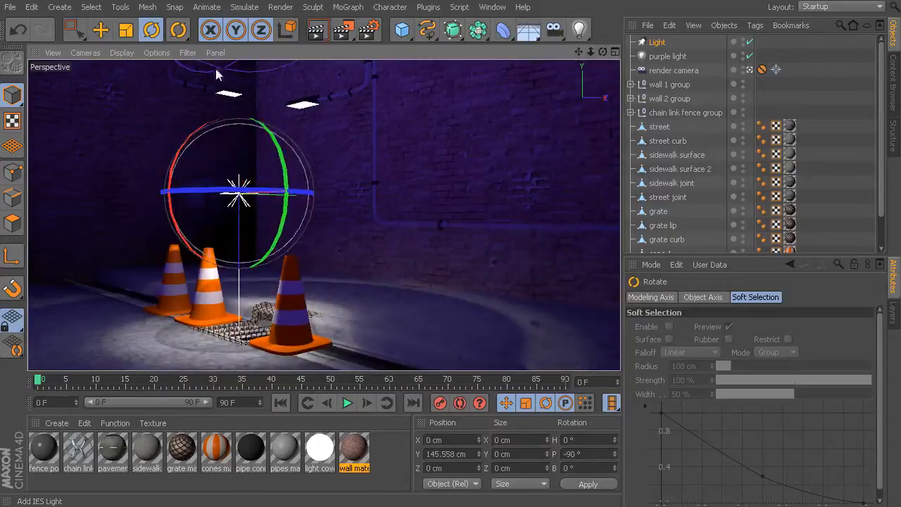
left_click(101, 30)
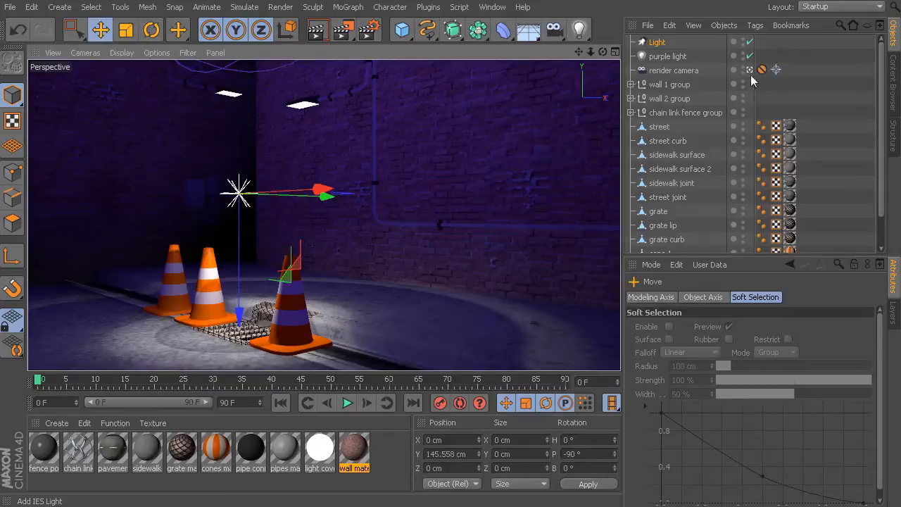
mouse_move(750, 70)
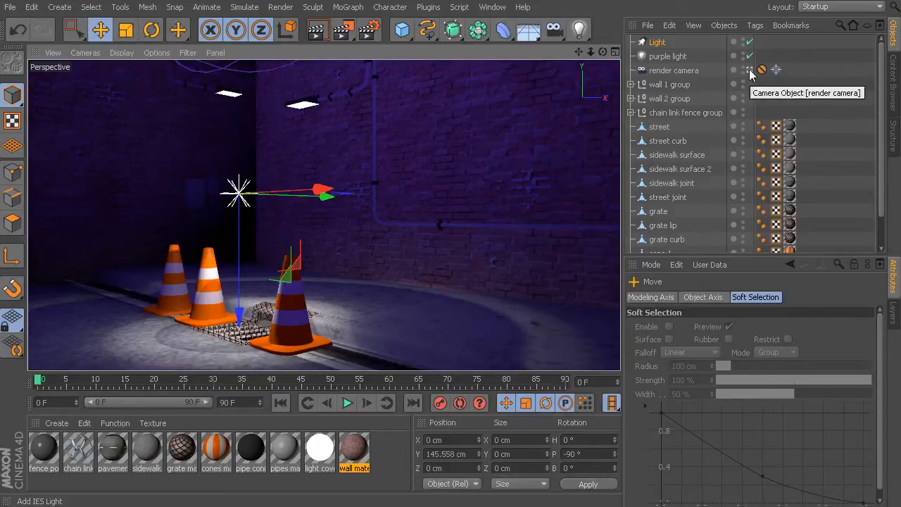
mouse_move(312, 236)
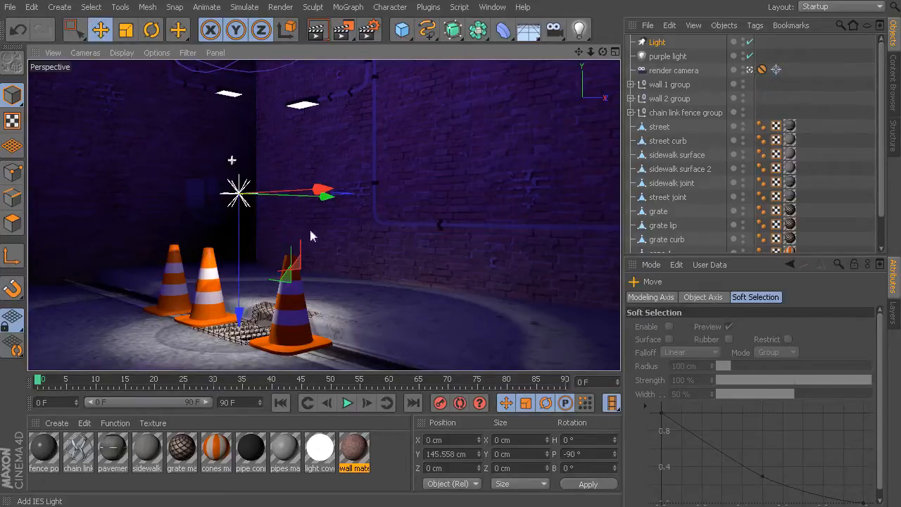
mouse_move(358, 252)
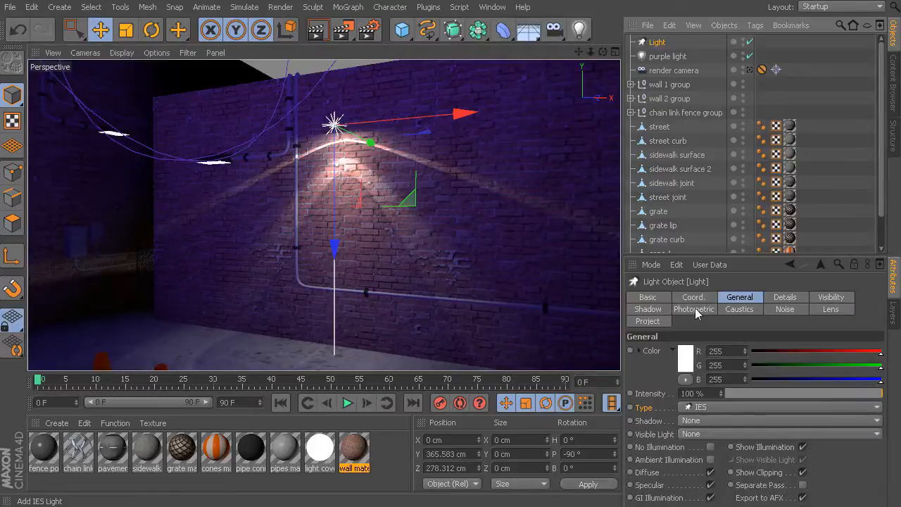
- Switch the IES light's photometric units to Lumen and set intensity to 3988
left_click(694, 309)
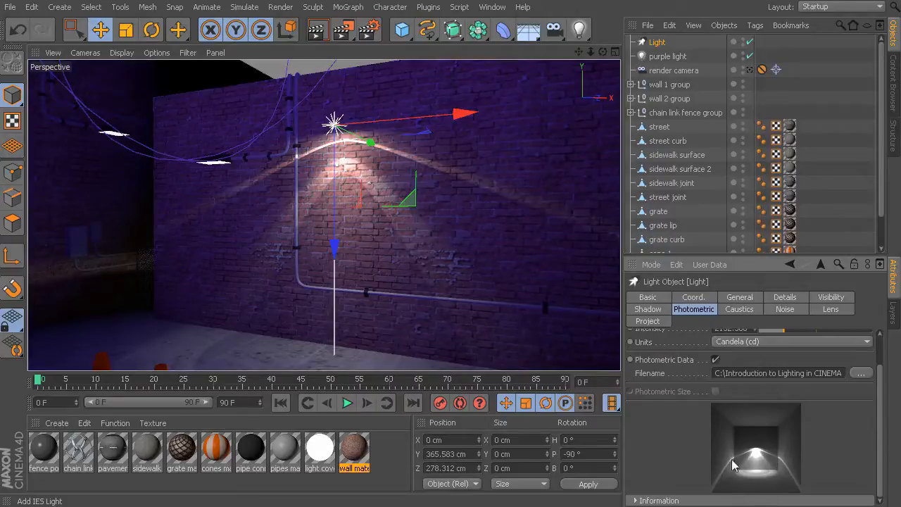
mouse_move(769, 426)
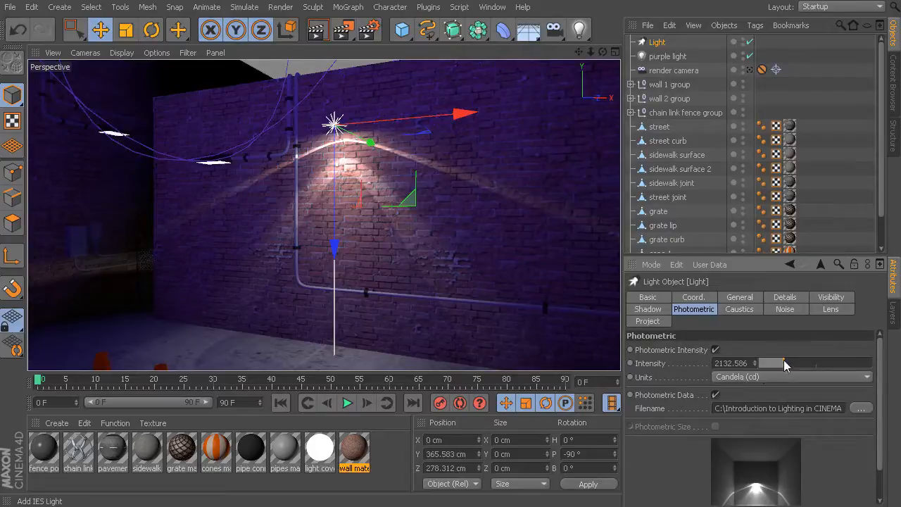
left_click_drag(786, 362, 768, 363)
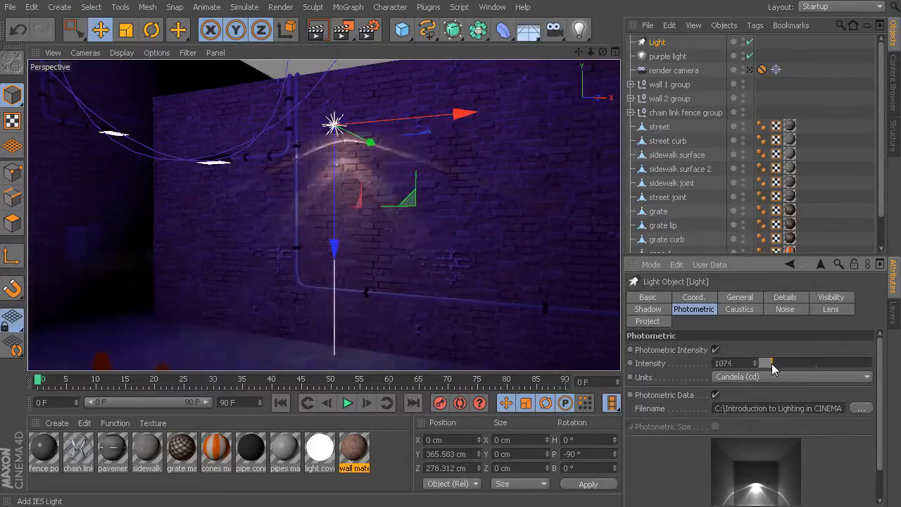
left_click_drag(766, 363, 803, 363)
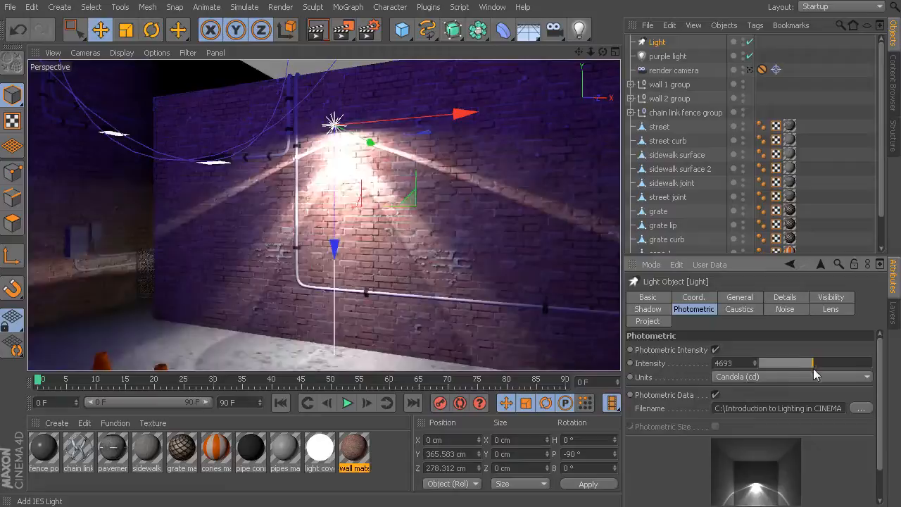
left_click_drag(809, 363, 767, 363)
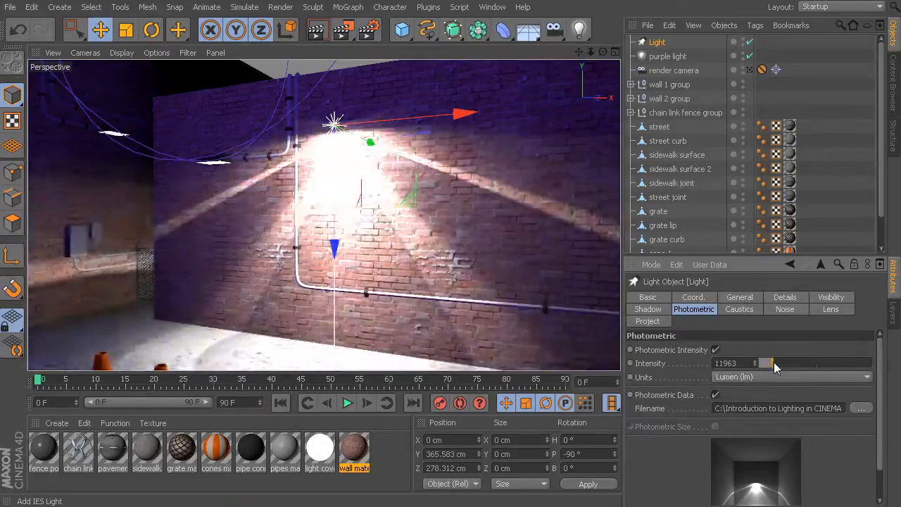
left_click_drag(775, 363, 764, 363)
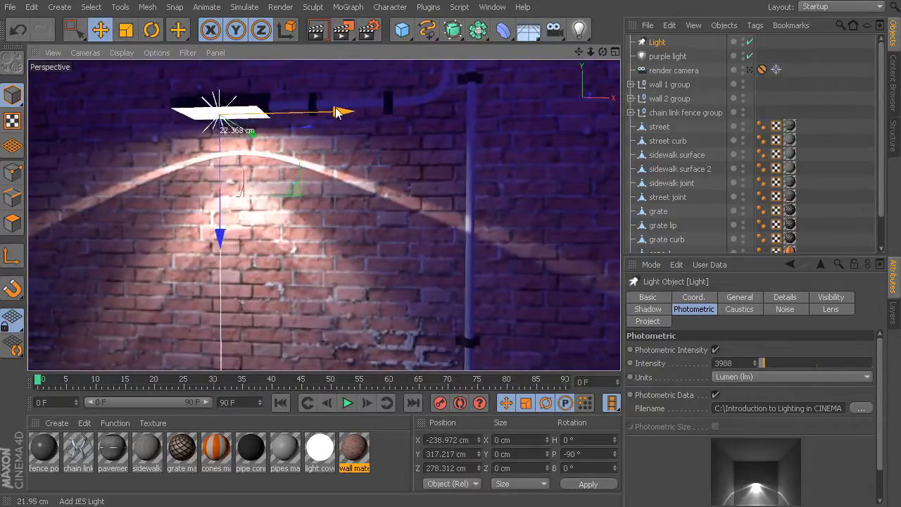
- Nudge the IES light toward the wall and tilt its pitch to about -96°
left_click_drag(331, 113, 359, 130)
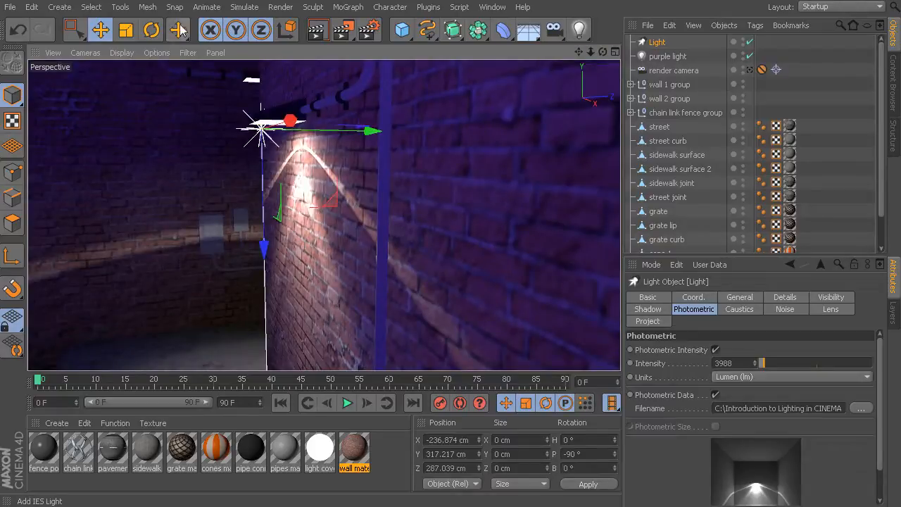
left_click(150, 29)
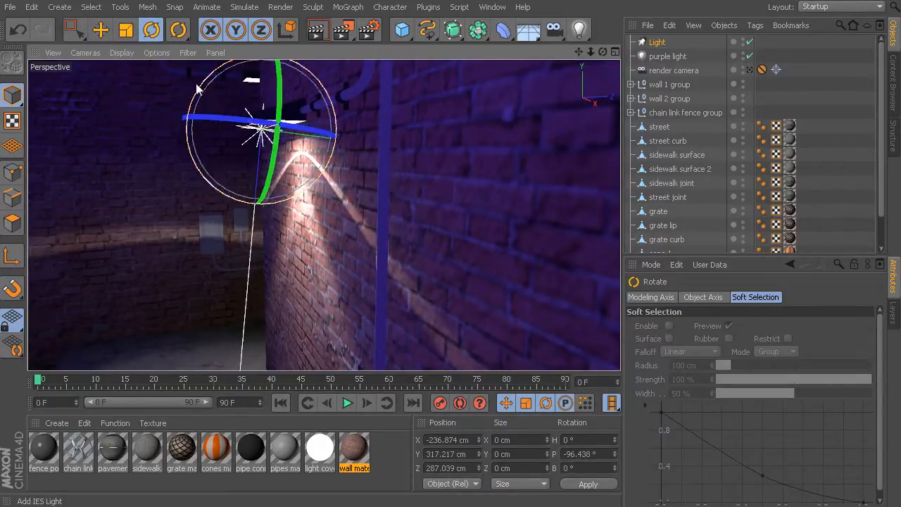
left_click(100, 29)
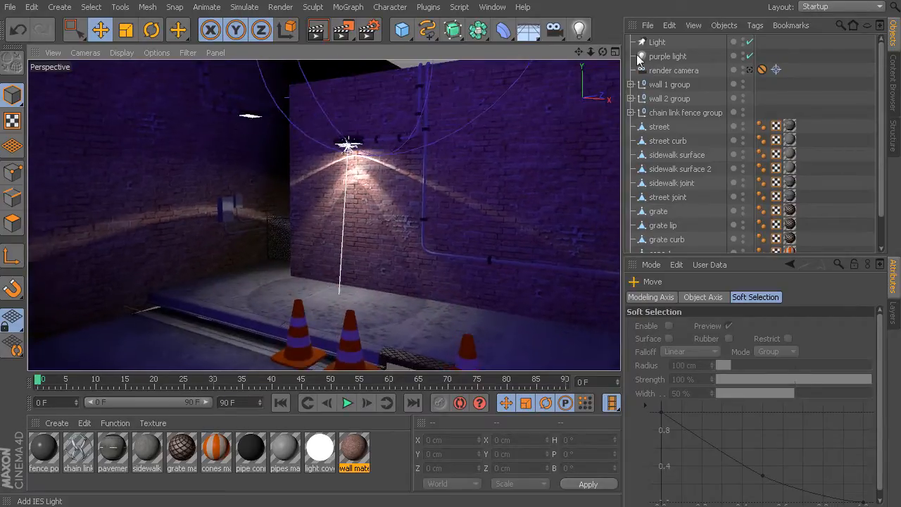
- Ctrl-drag a copy of Light onto the left wall with -90° pitch
left_click(656, 41)
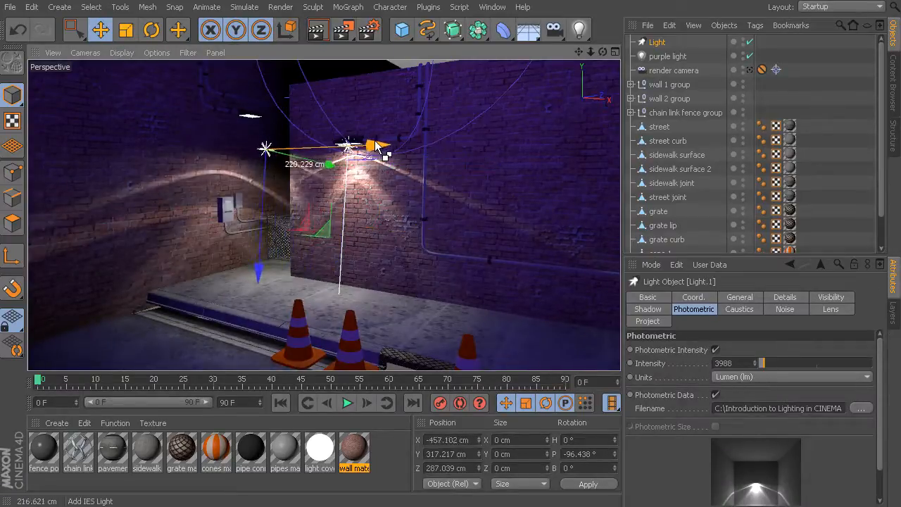
left_click_drag(370, 147, 338, 148)
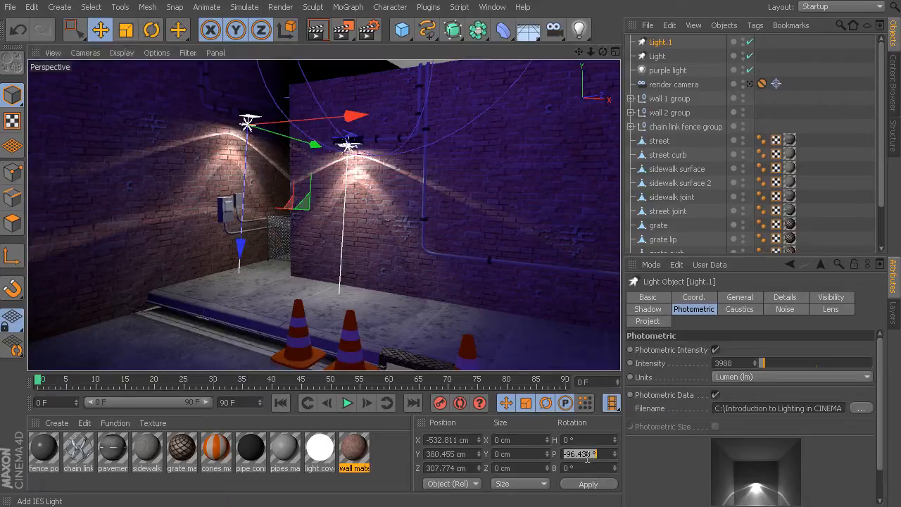
type("-90 °")
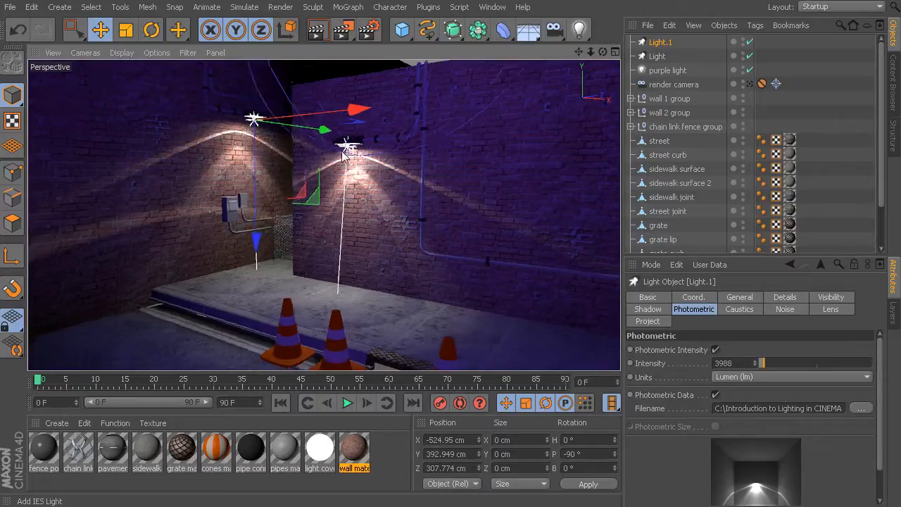
left_click_drag(359, 111, 436, 118)
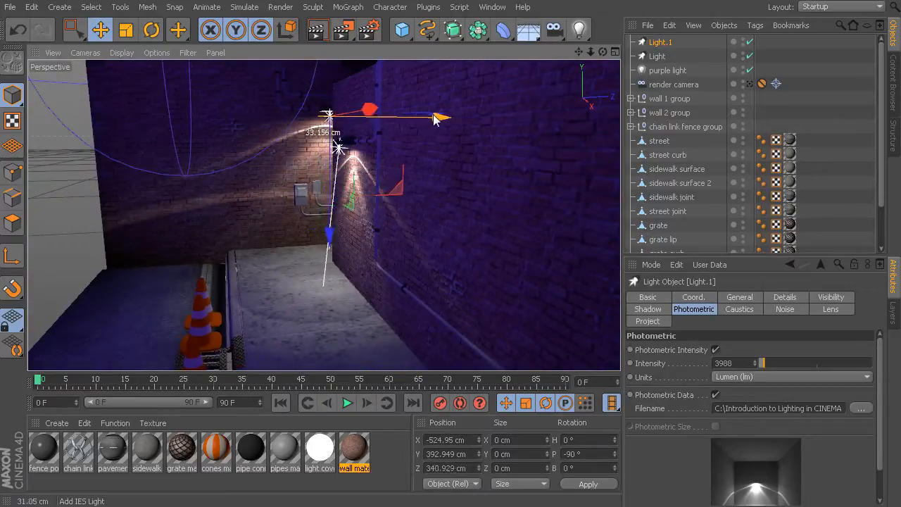
- Push Light.1 against the left wall and set both lights' shadows to Area
left_click_drag(436, 118, 380, 148)
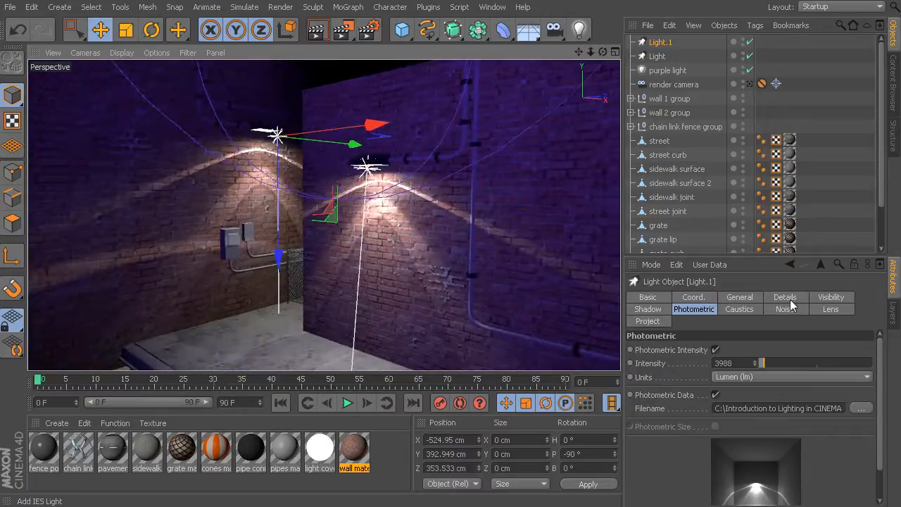
left_click(648, 310)
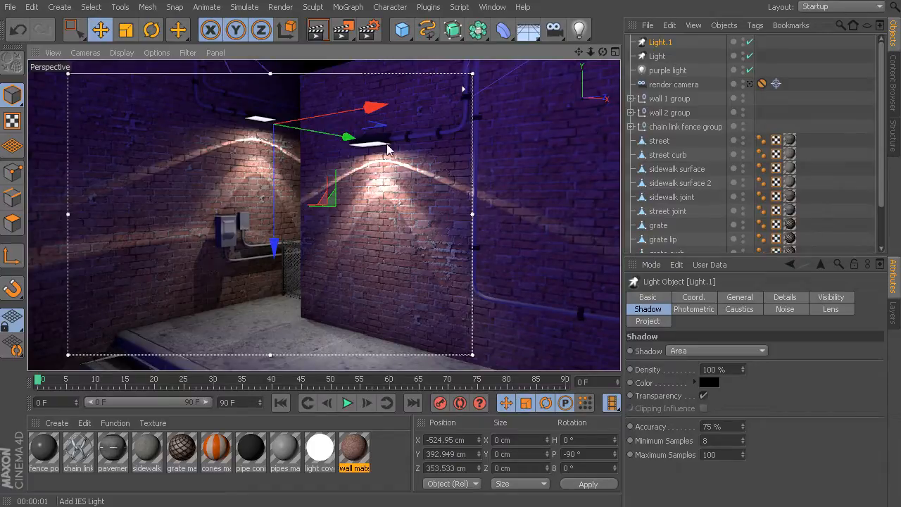
left_click(715, 350)
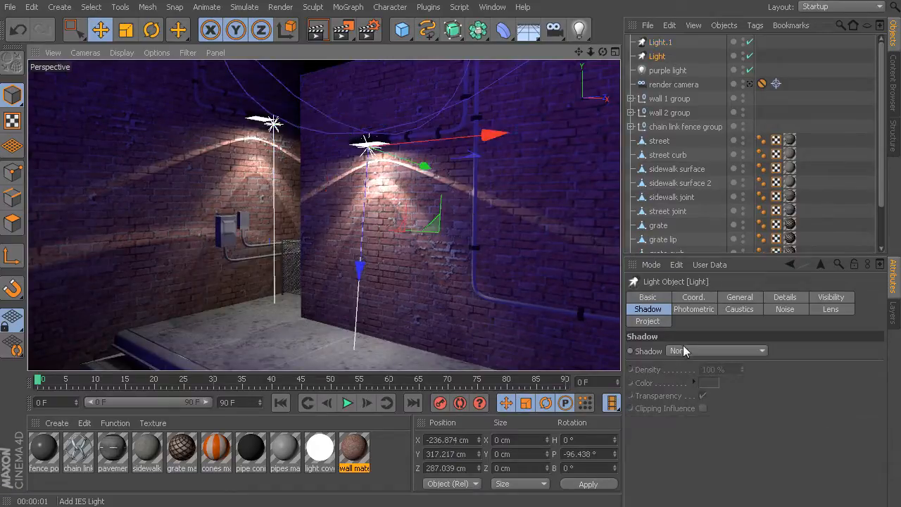
left_click(717, 351)
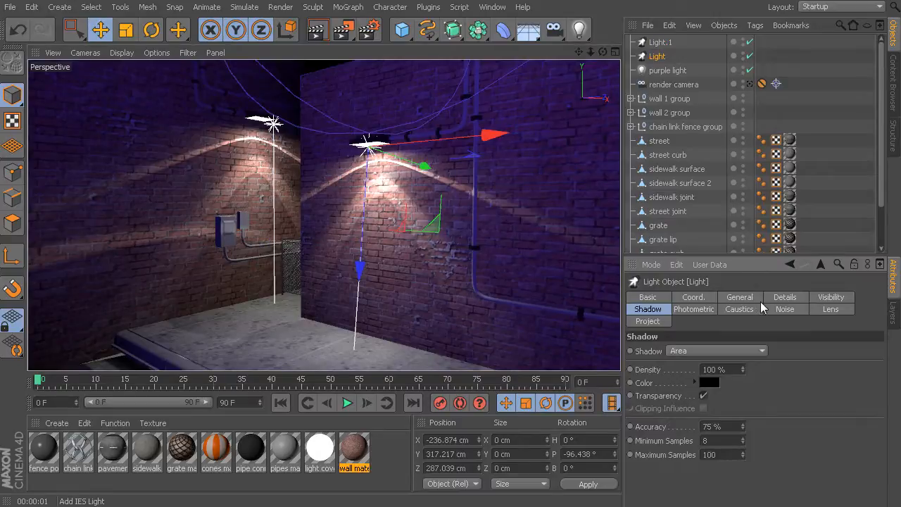
left_click(784, 297)
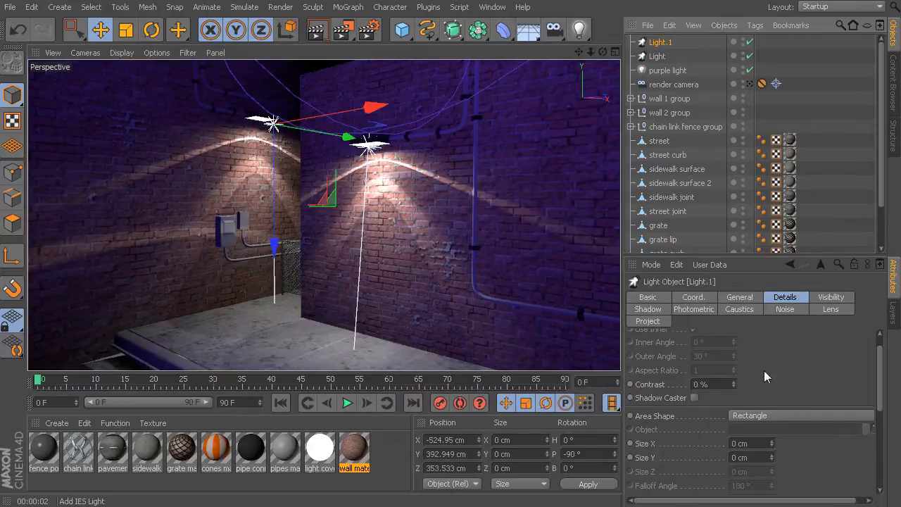
- Set a 50 cm Rectangle area shape (Size X and Y) on both IES lights
scroll("down", 3)
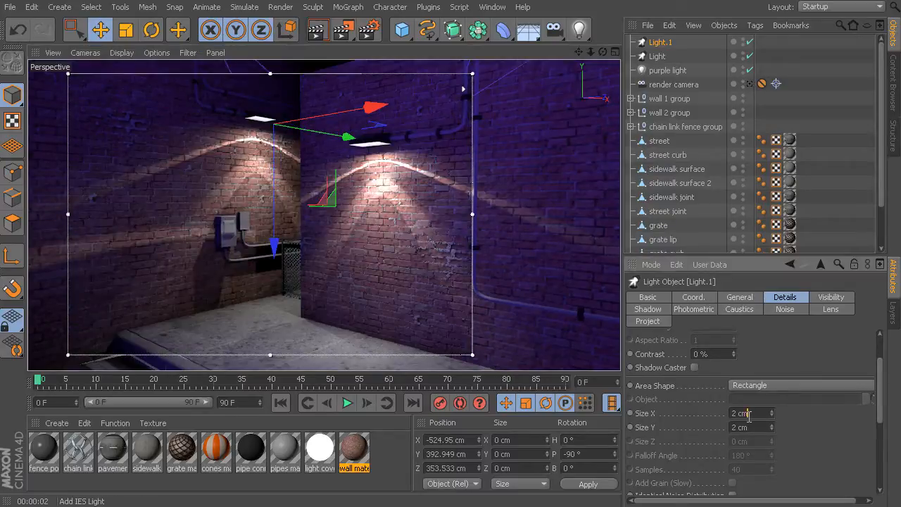
left_click(670, 98)
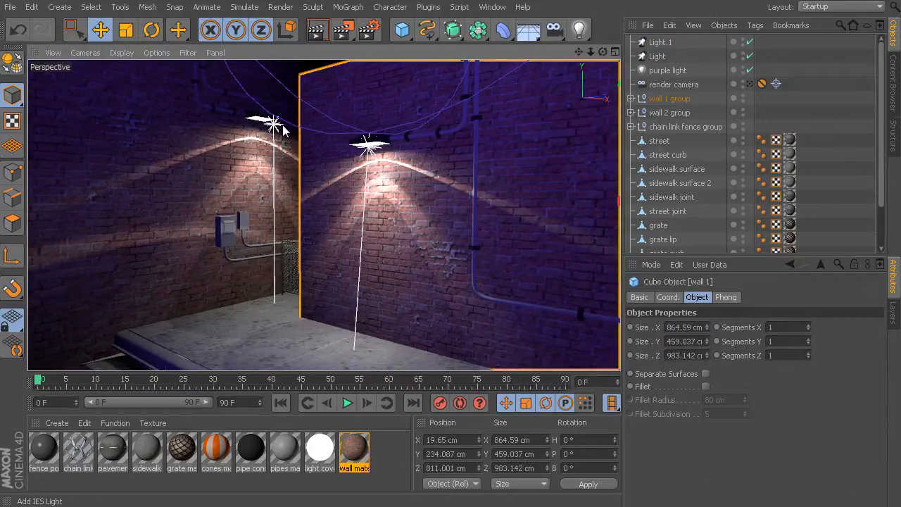
left_click(661, 42)
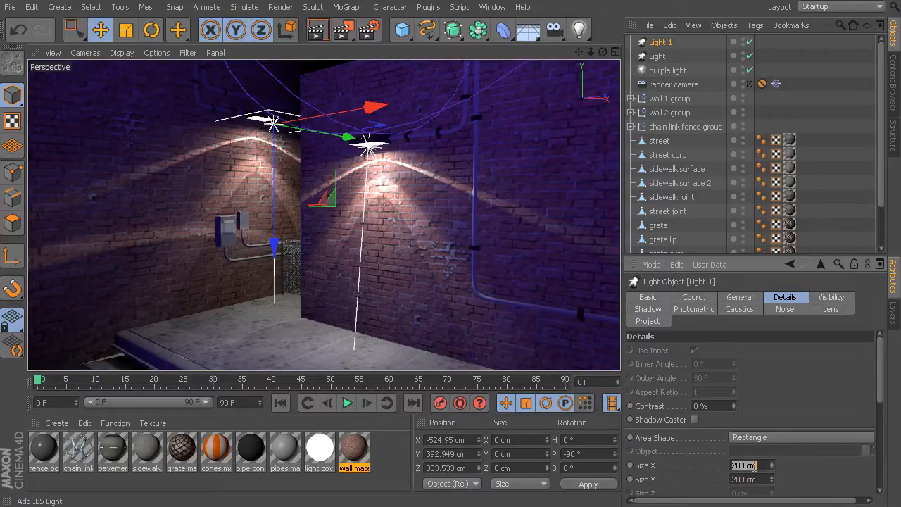
type("50 cm")
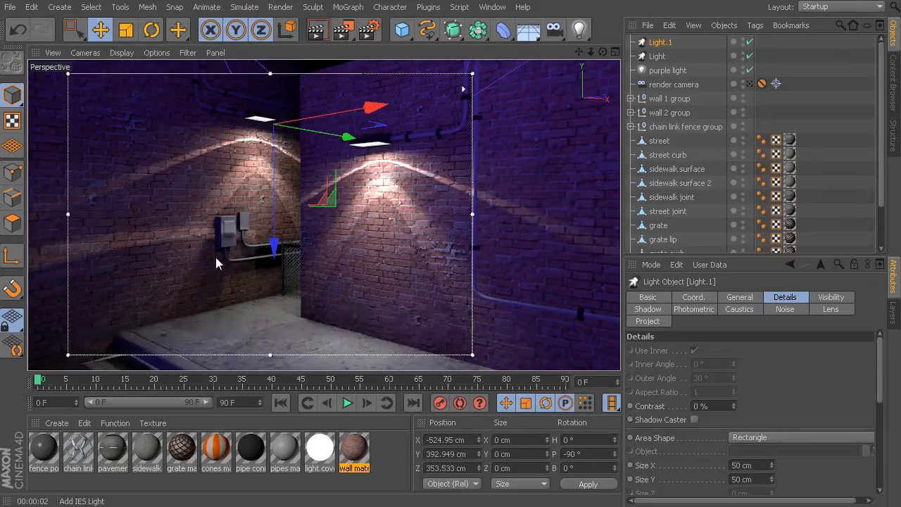
mouse_move(215, 252)
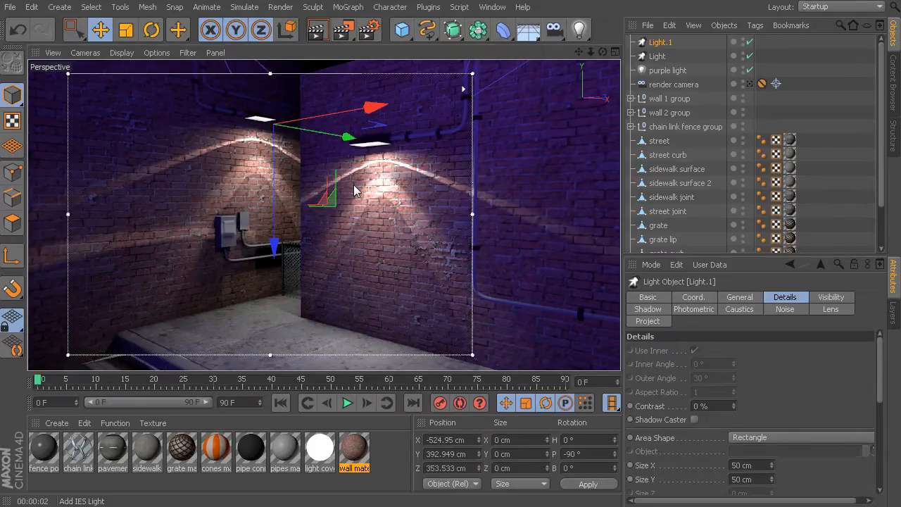
left_click(669, 98)
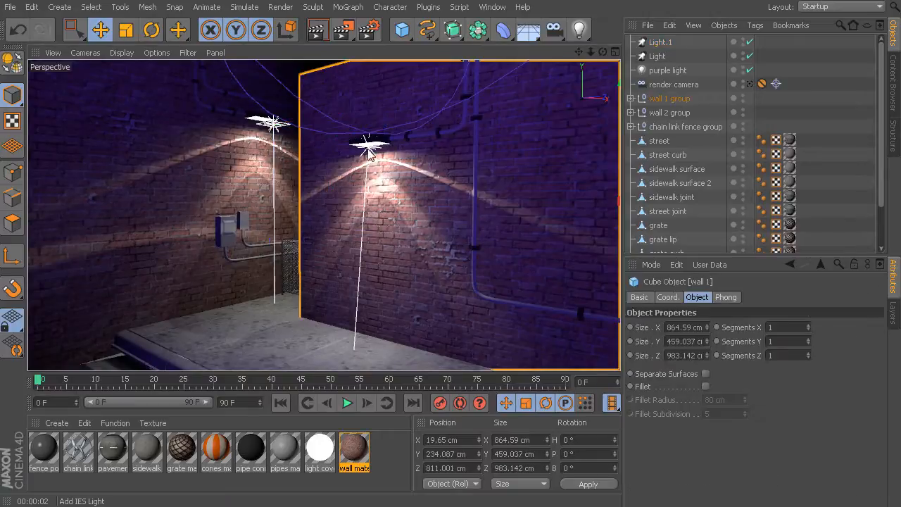
left_click(657, 56)
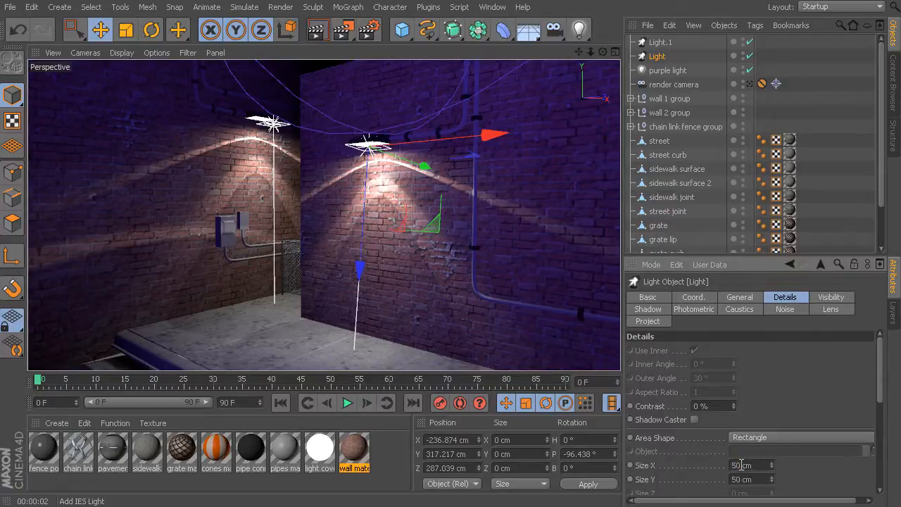
left_click(670, 98)
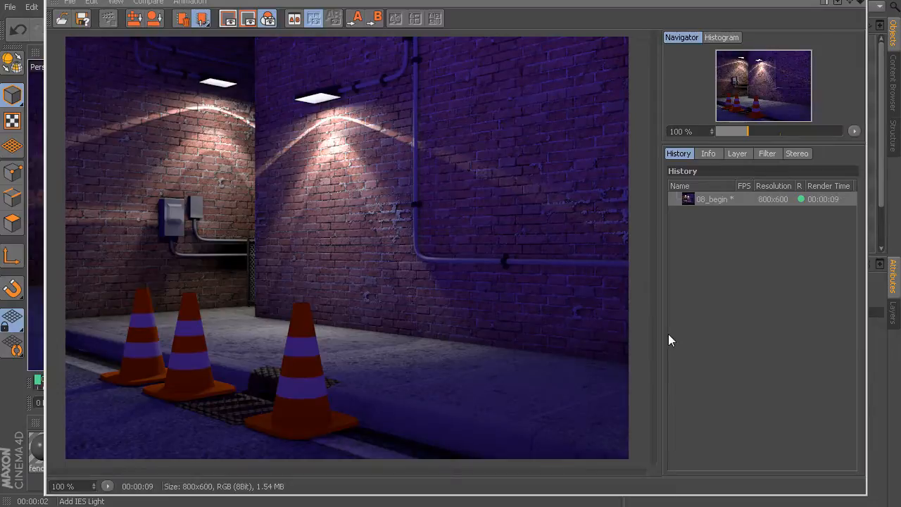
mouse_move(453, 221)
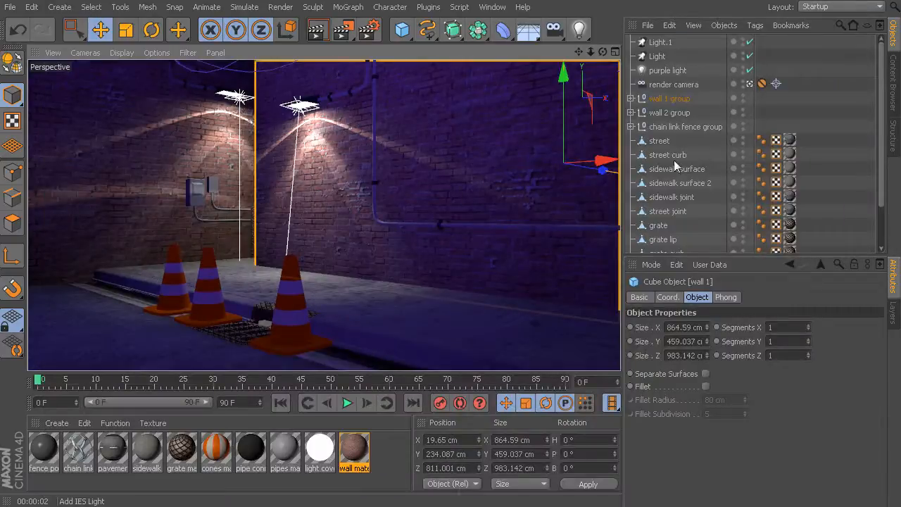
- Give the right-wall IES light a warm yellow color
left_click(657, 56)
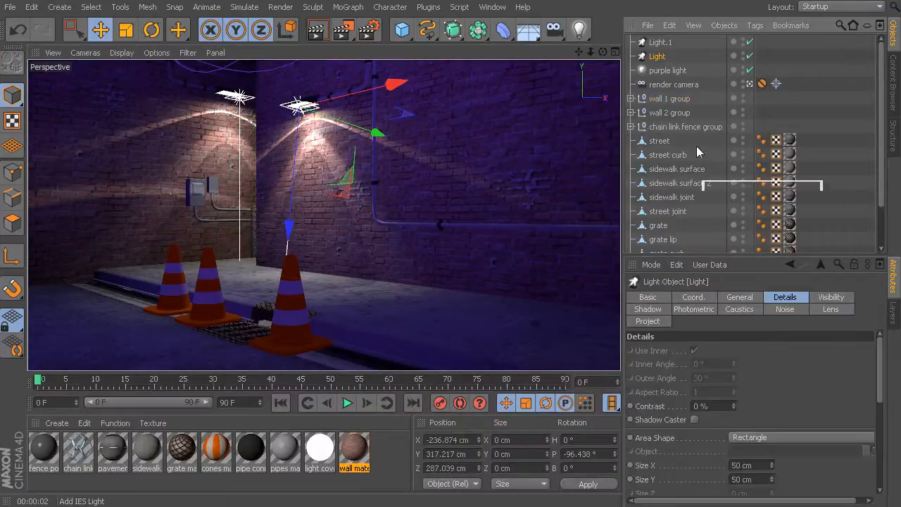
left_click(739, 297)
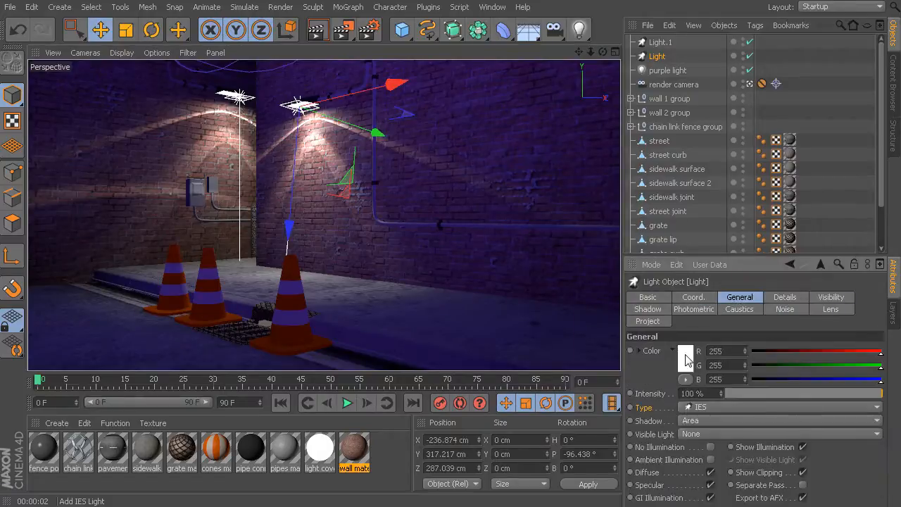
left_click(685, 351)
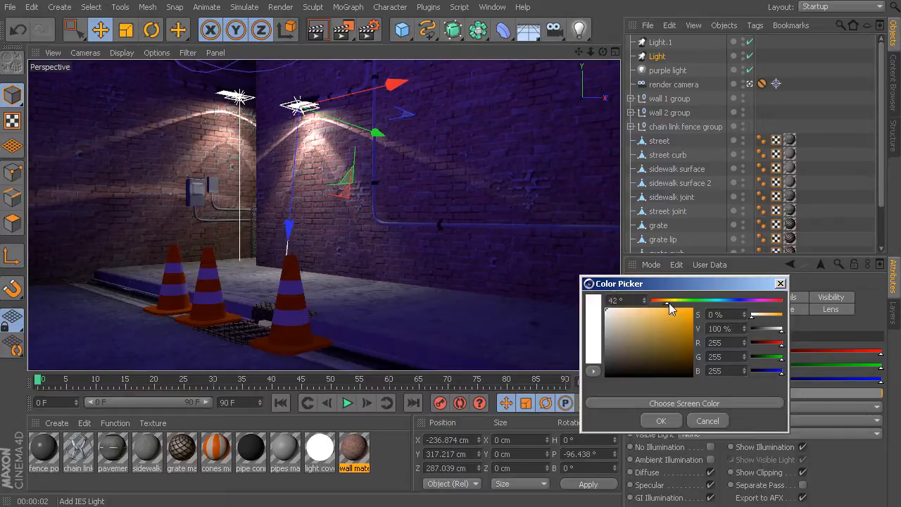
left_click(641, 318)
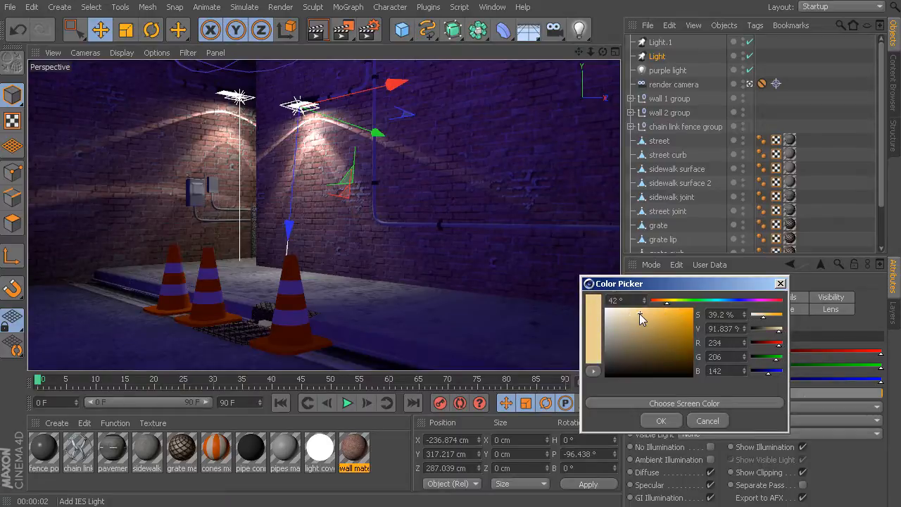
left_click(661, 421)
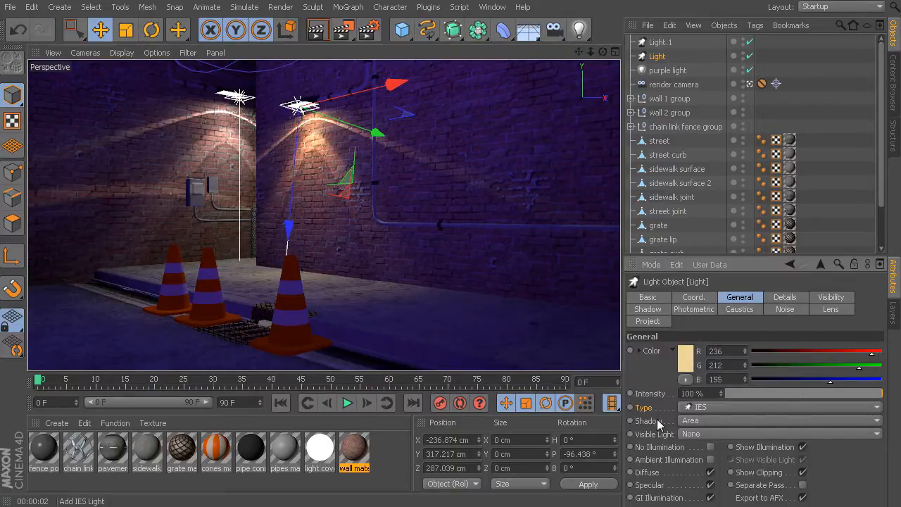
left_click(685, 358)
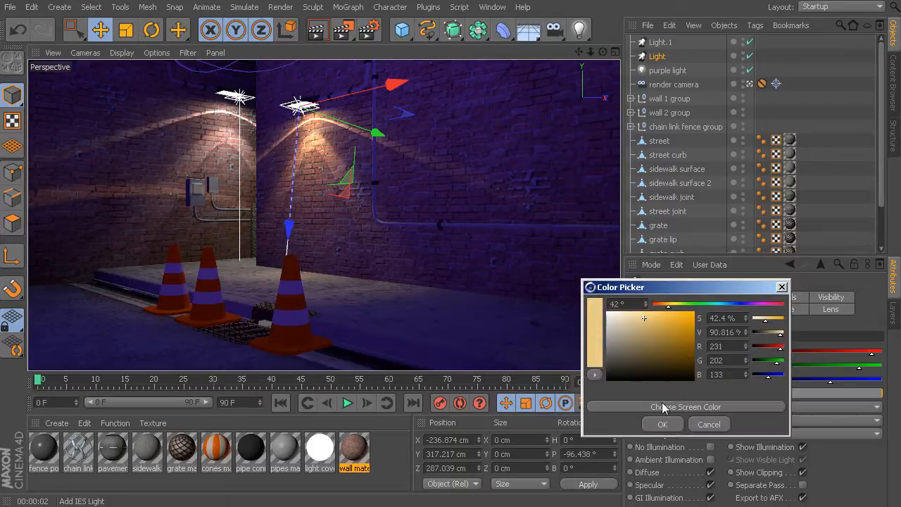
left_click(661, 424)
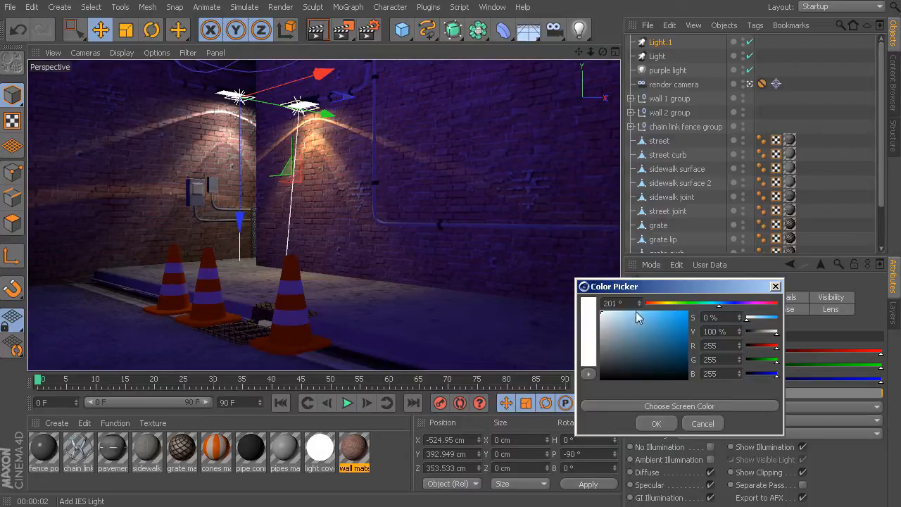
- Give the left-wall Light.1 a cool light blue color
left_click(656, 423)
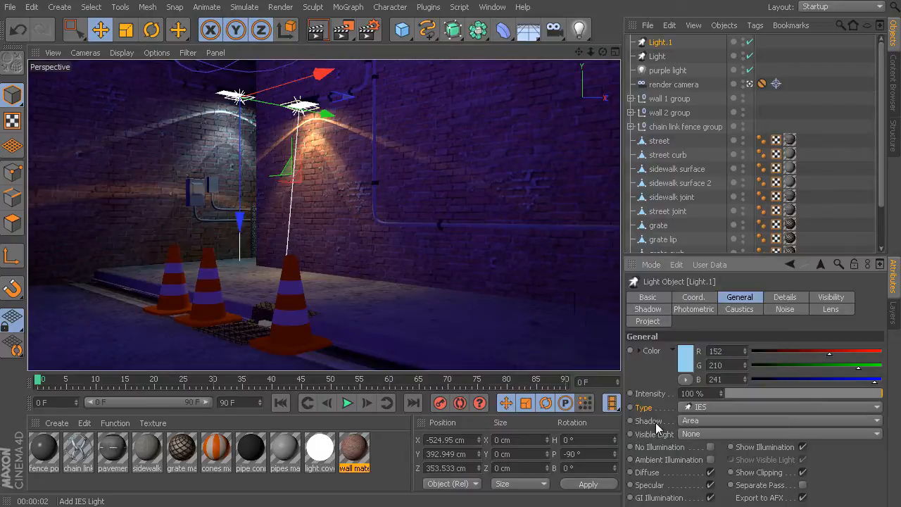
left_click(686, 358)
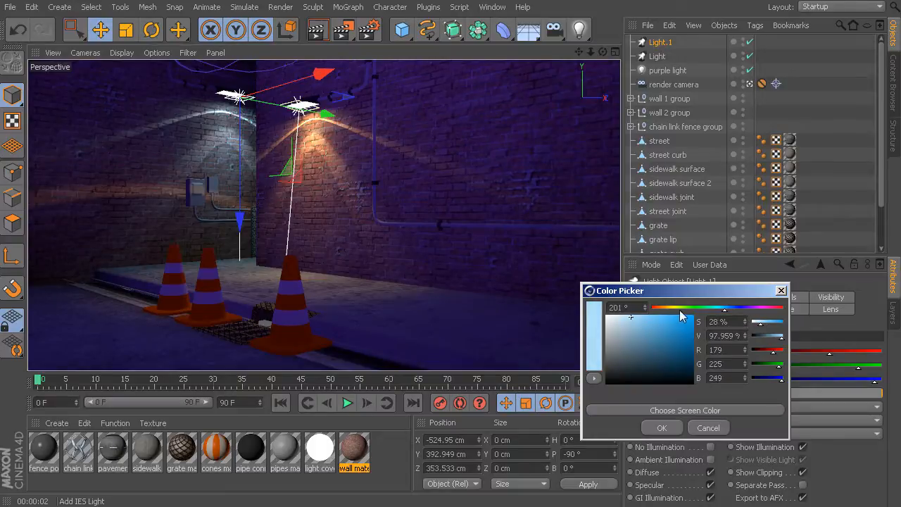
left_click(661, 427)
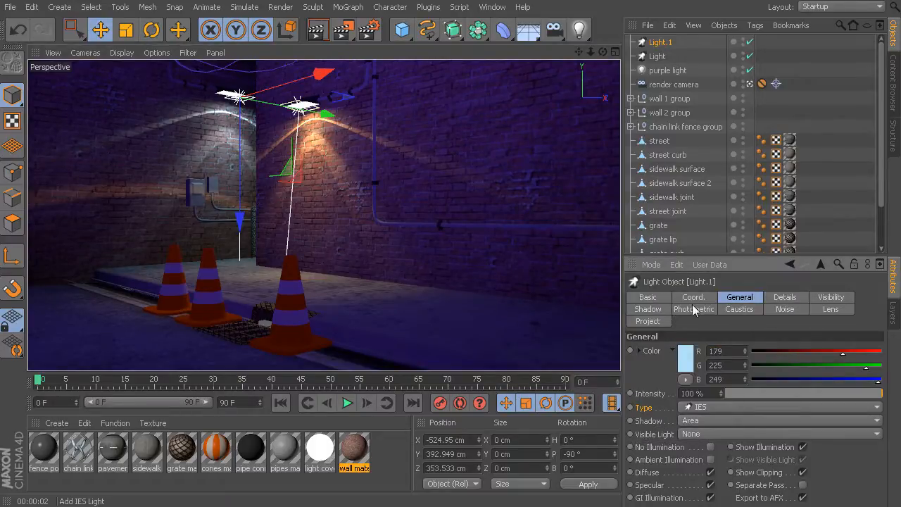
left_click(785, 297)
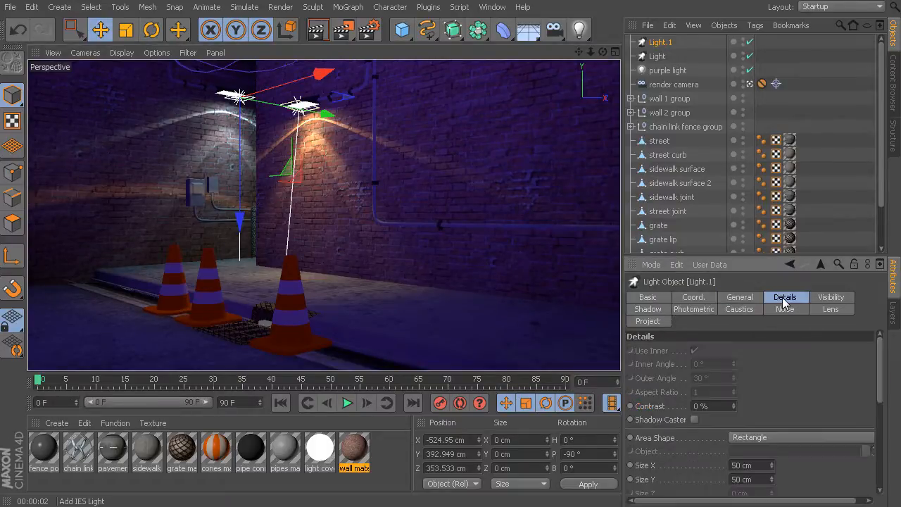
- Increase Light.1's photometric intensity from 3988 to 6442 lumens
left_click(694, 309)
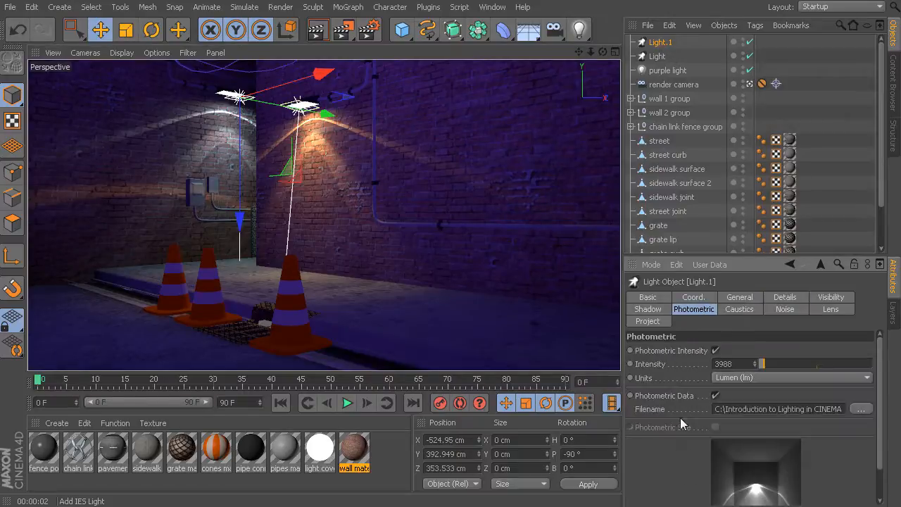
scroll("down", 3)
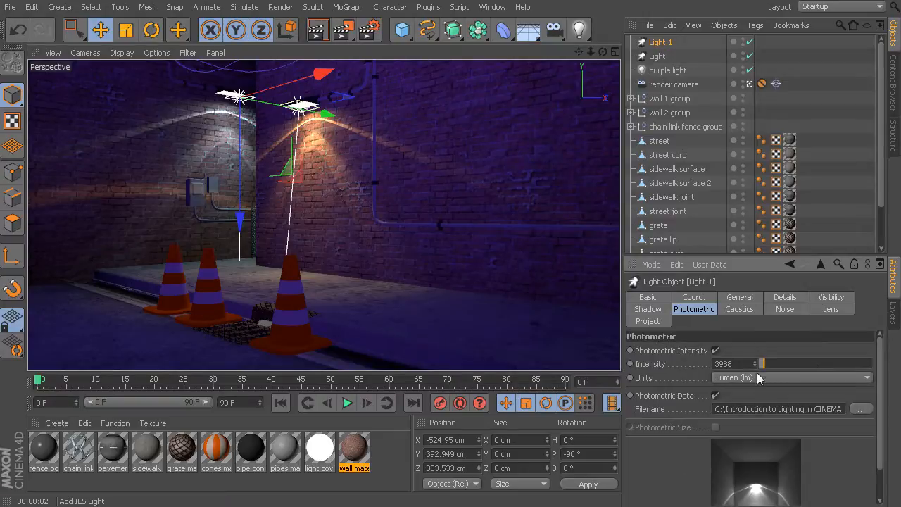
left_click_drag(762, 364, 767, 364)
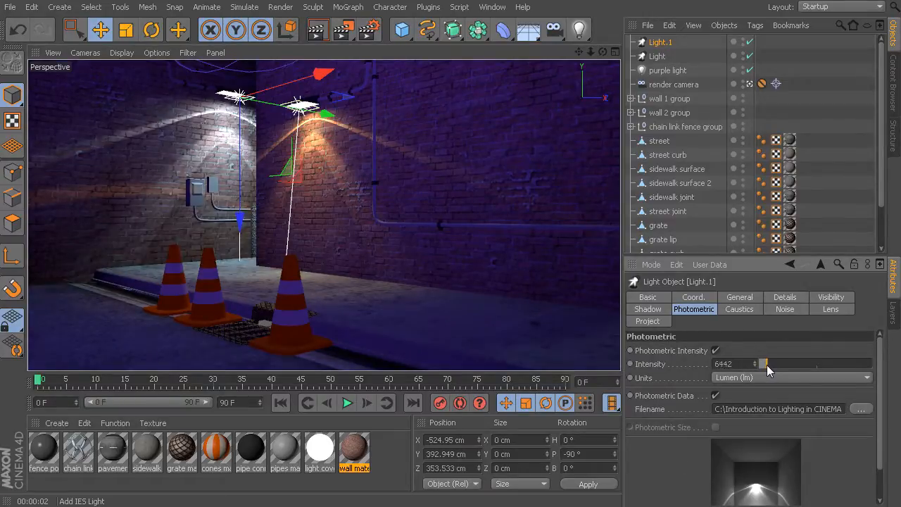
left_click_drag(764, 364, 769, 364)
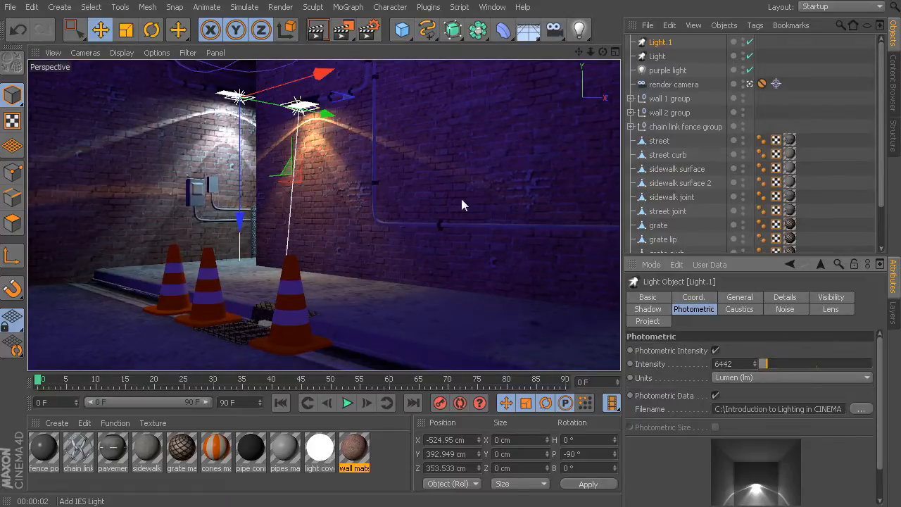
mouse_move(301, 138)
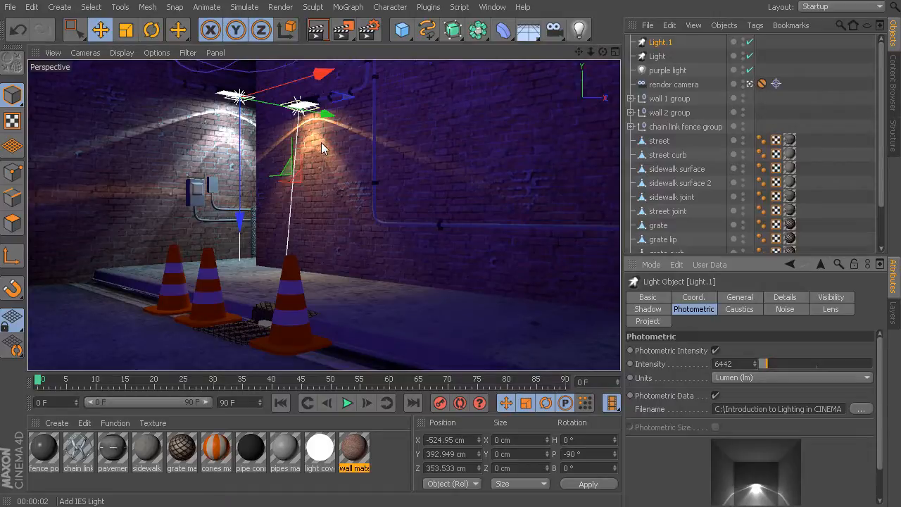
scroll("down", 3)
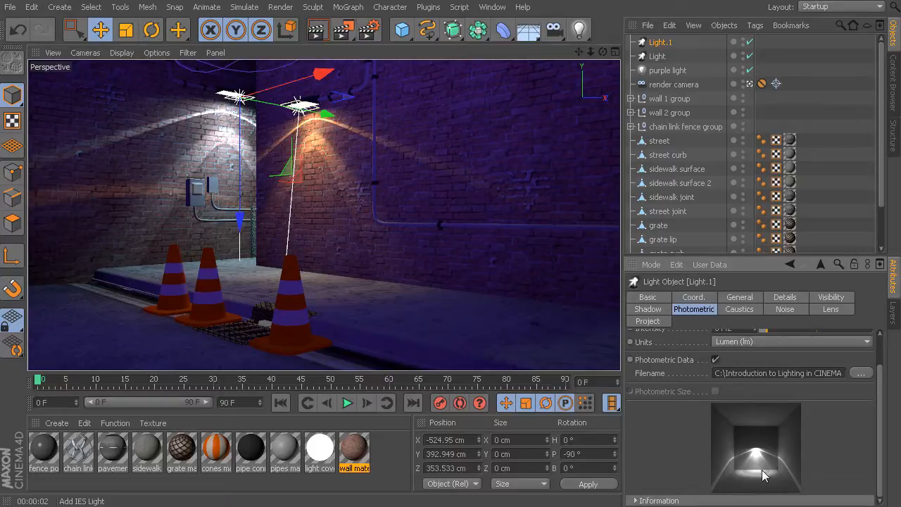
mouse_move(769, 466)
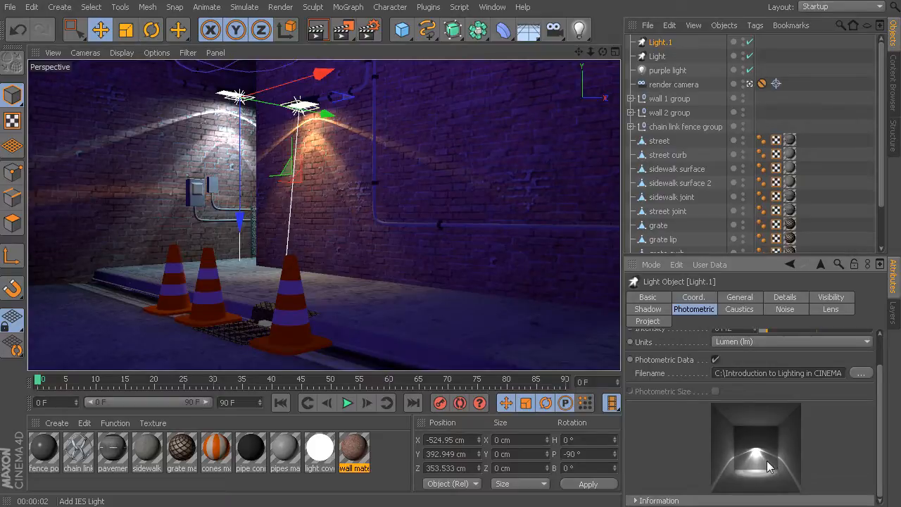
mouse_move(333, 176)
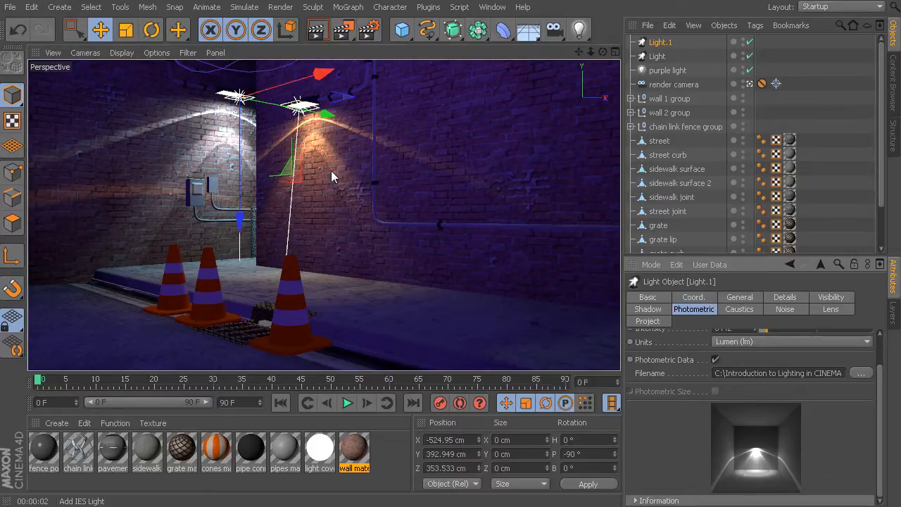